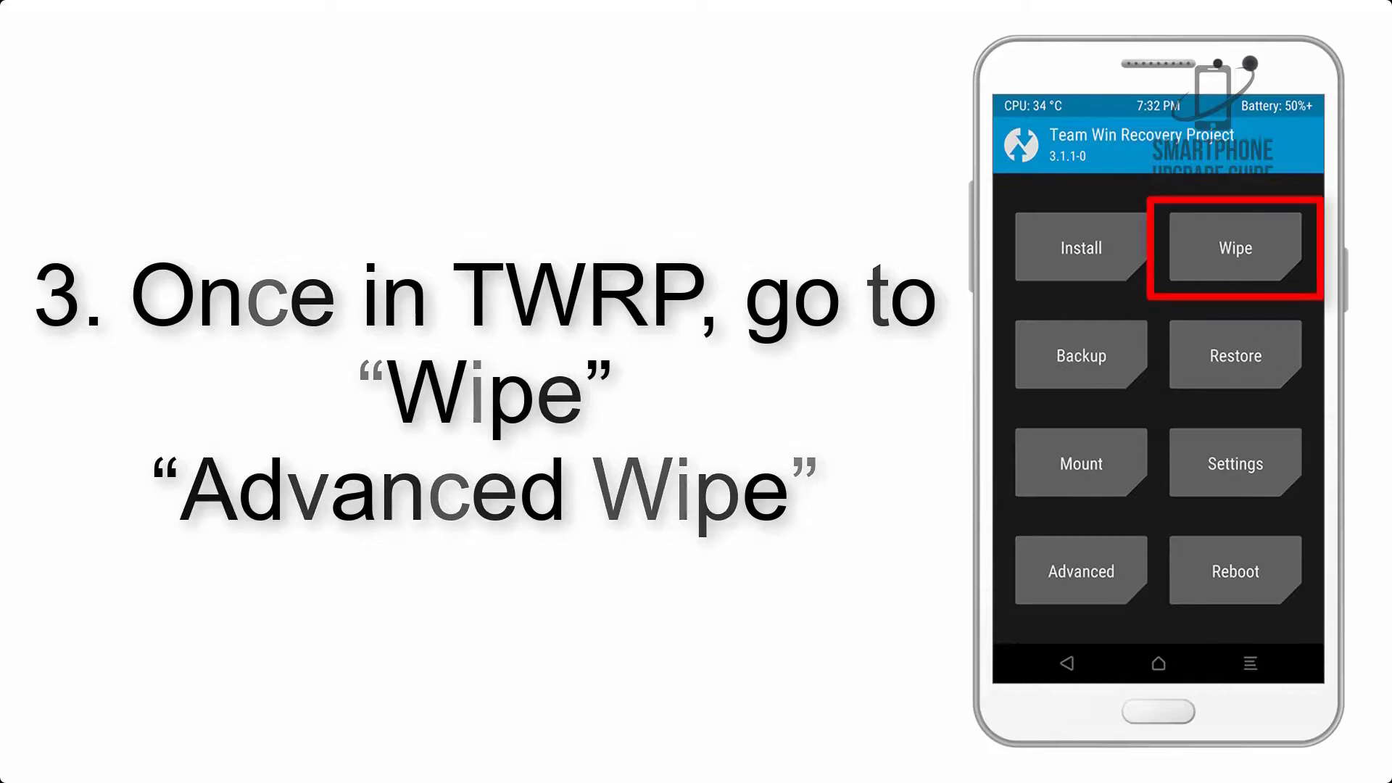
Wipe the Dalvik Cache, System, data and Cache partitions with Advanced Wipe
left_click(1232, 246)
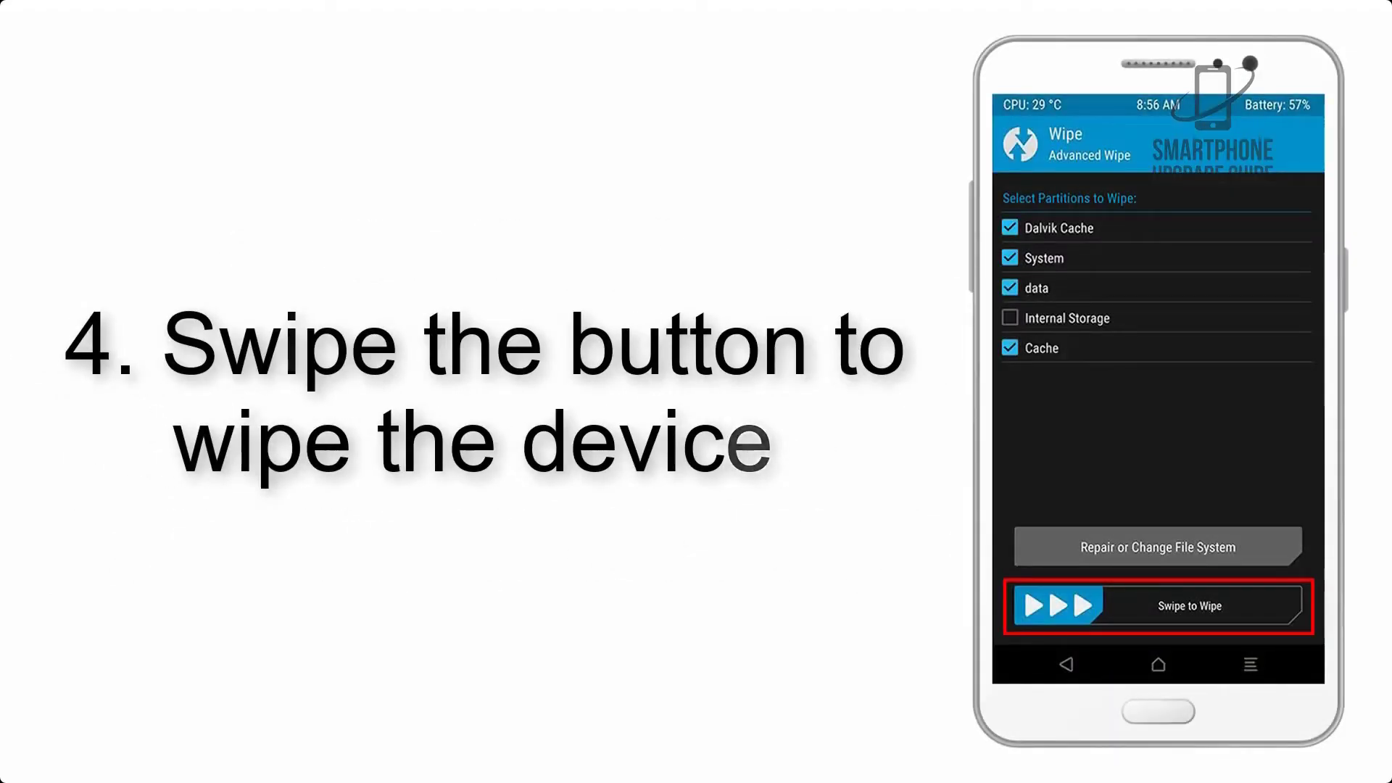
left_click_drag(1052, 606, 1283, 606)
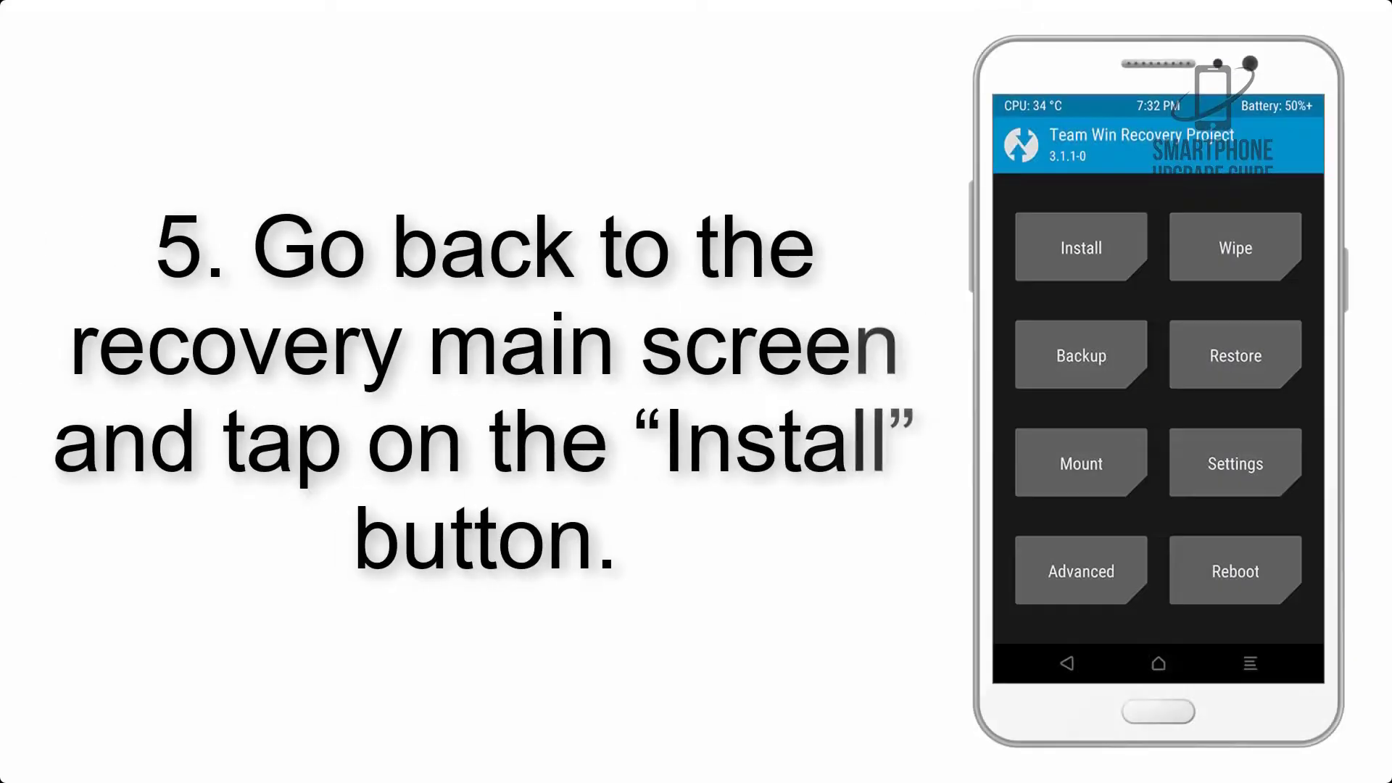
left_click(1079, 246)
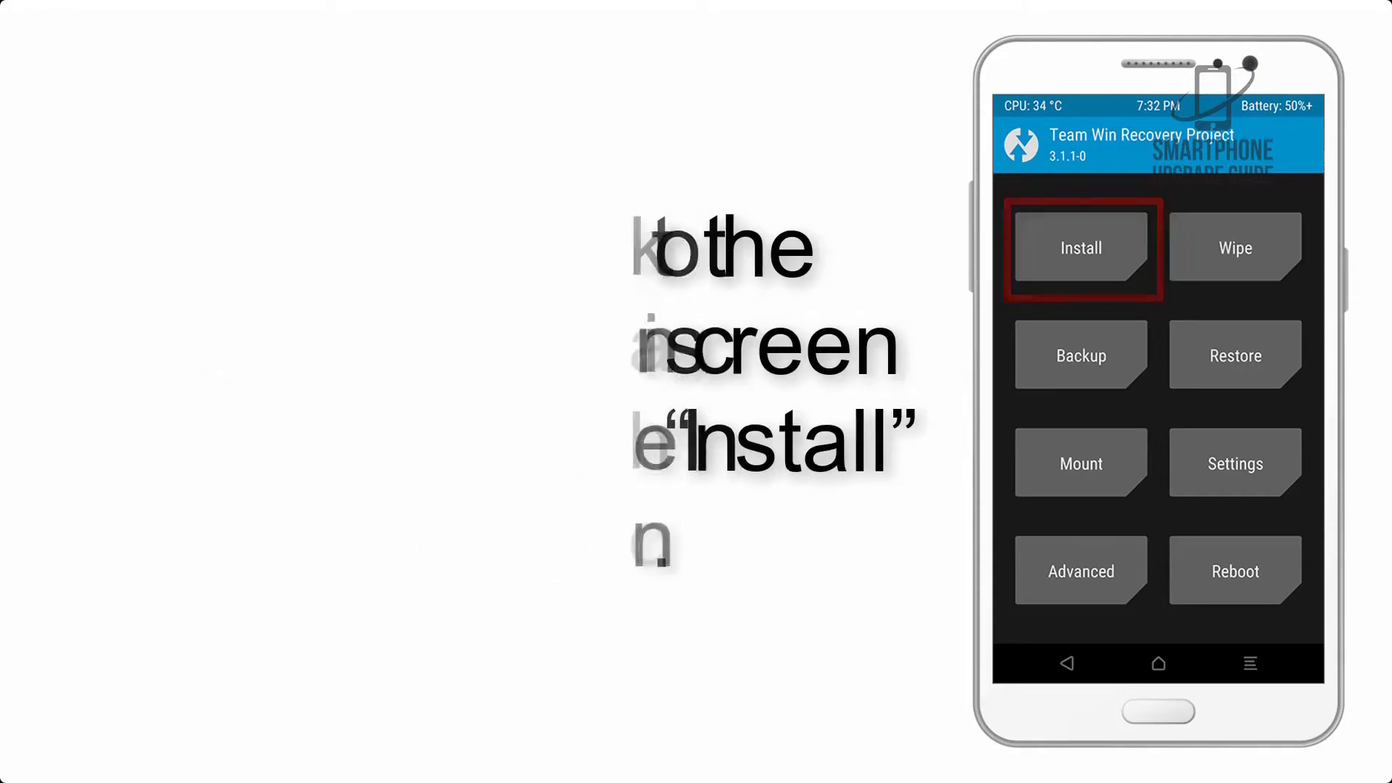
Pick G-Apps.zip from /sdcard/Download in the Install list for flashing
left_click(1079, 247)
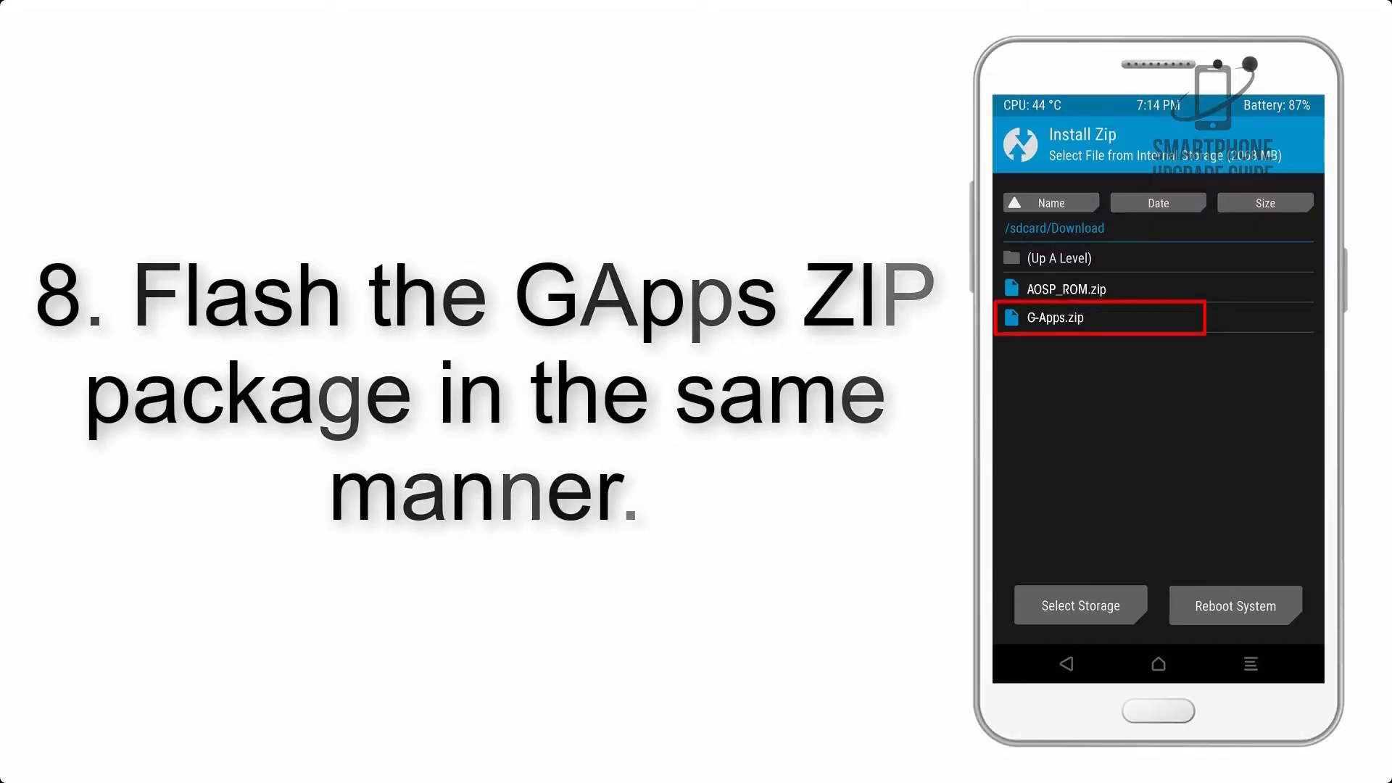
left_click(1100, 317)
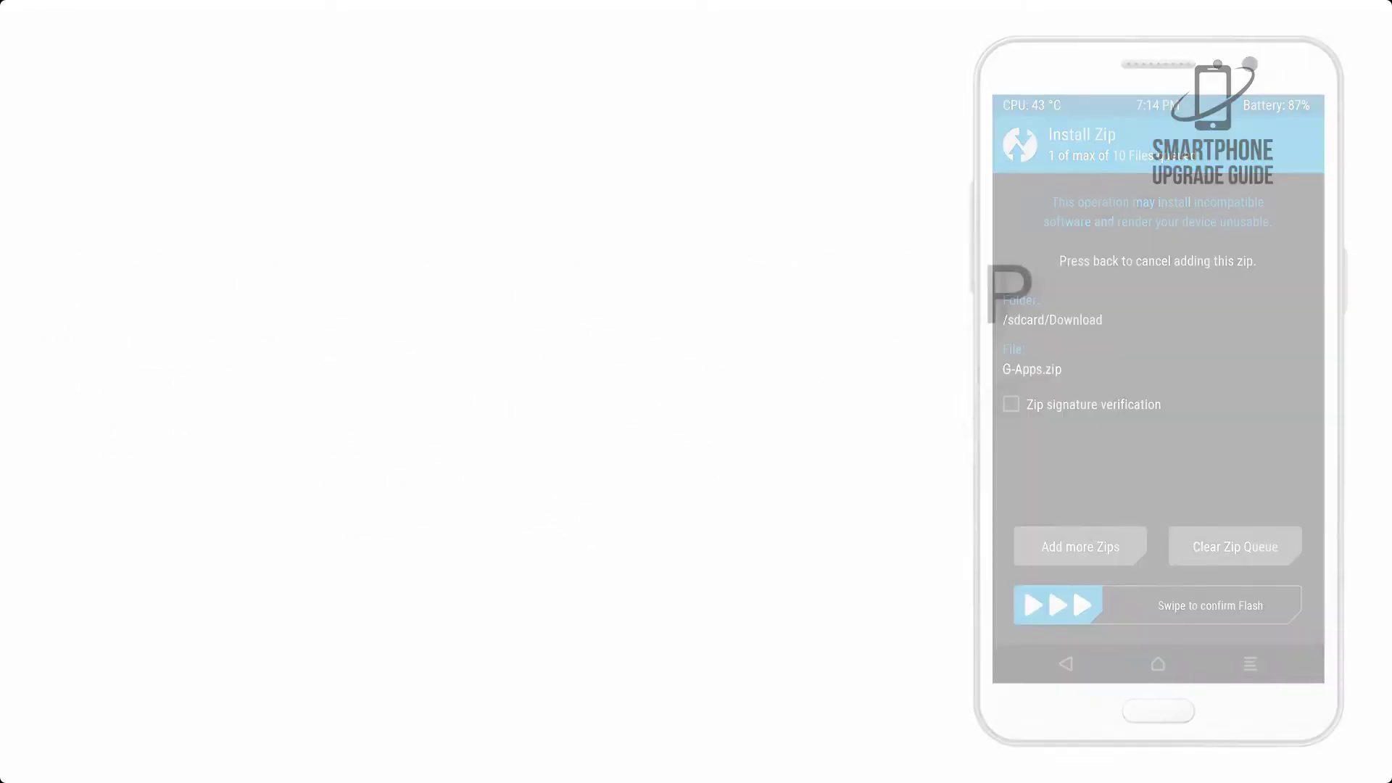